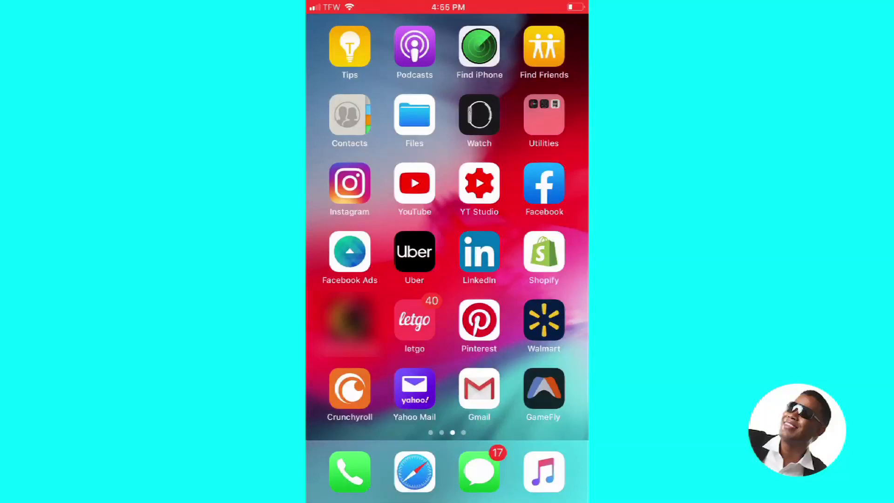
# Launch the Facebook app from the home screen to reach the news feed.
pyautogui.click(543, 184)
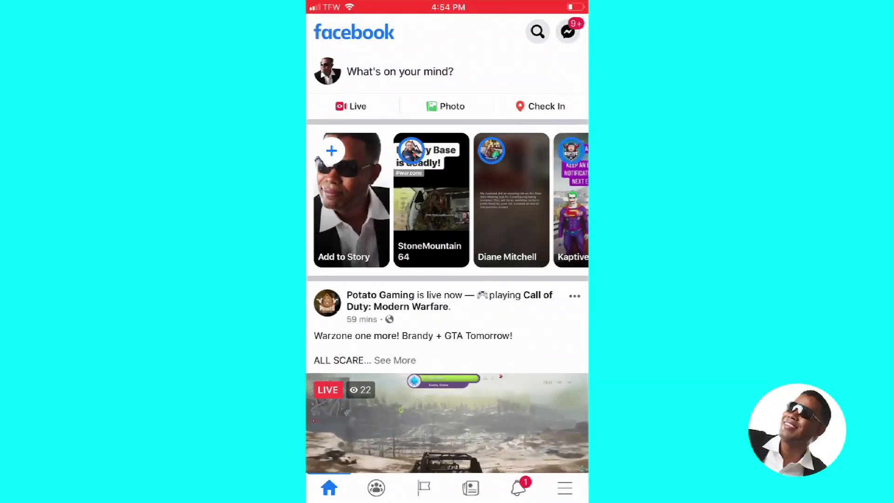
# Start a Live video from the 'What's on your mind?' box to reach the camera setup.
pyautogui.click(351, 106)
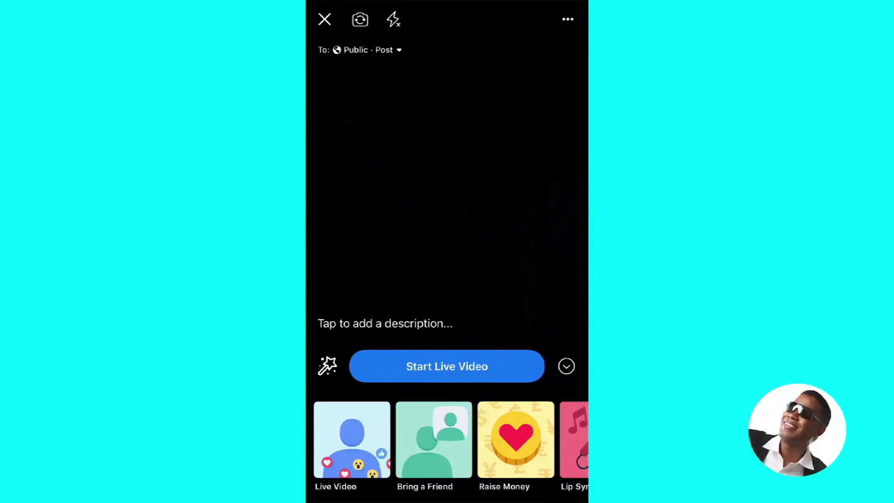
# Browse the favourite camera effects carousel for the live video via the magic wand.
pyautogui.click(327, 366)
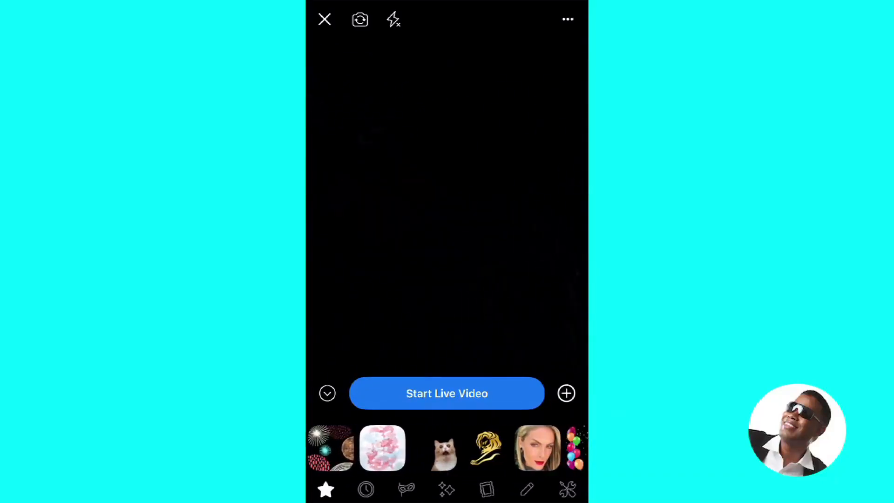
pyautogui.hscroll(-3)
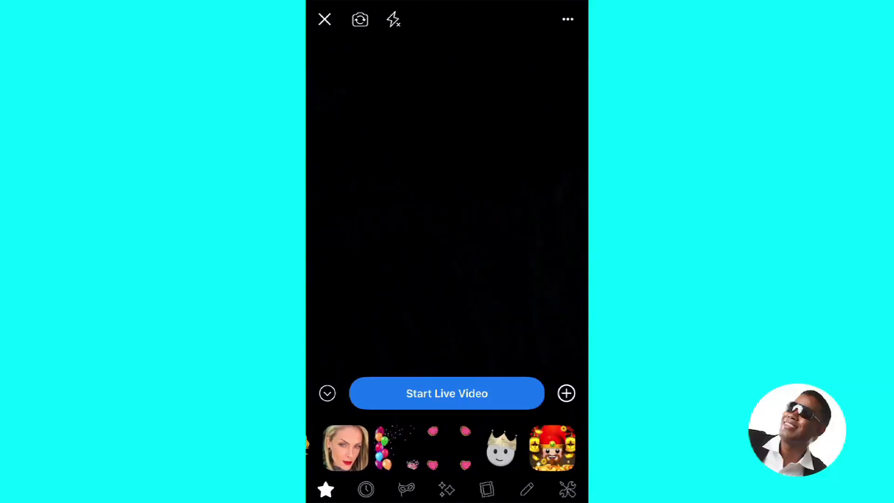
pyautogui.hscroll(-3)
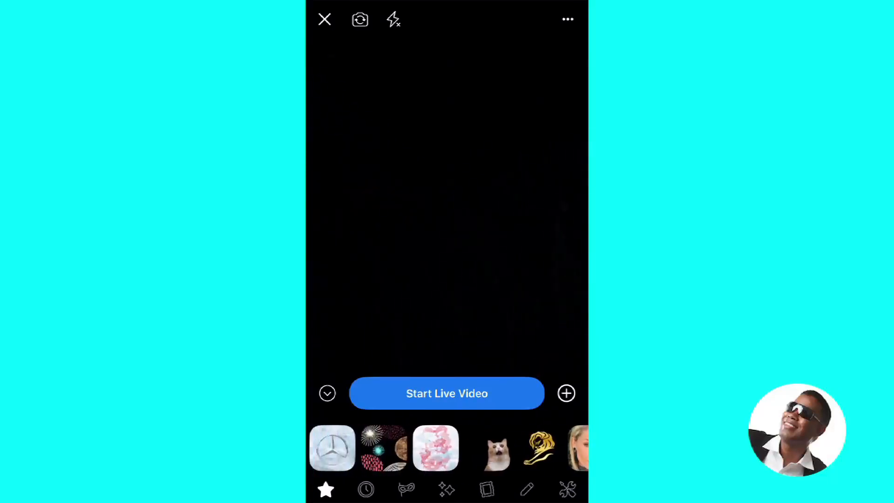
pyautogui.click(565, 393)
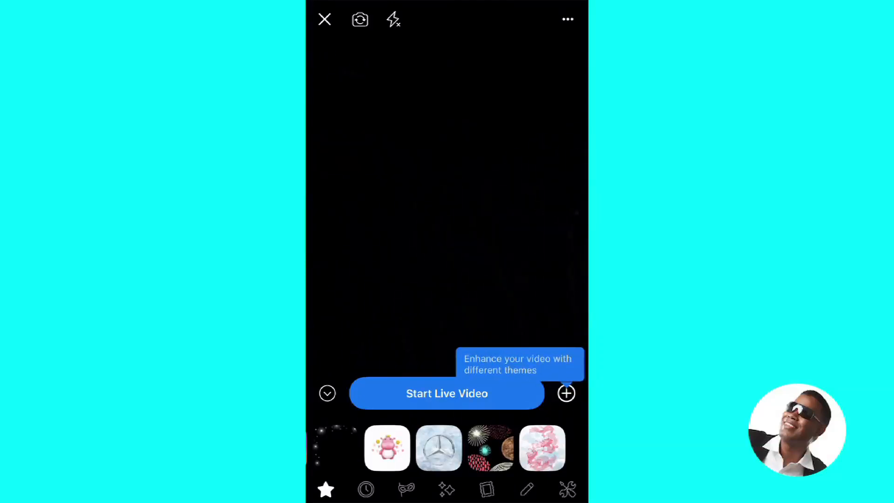
# Preview the custom Frame Studio product frame from the Frames category, then close the Live setup.
pyautogui.click(487, 488)
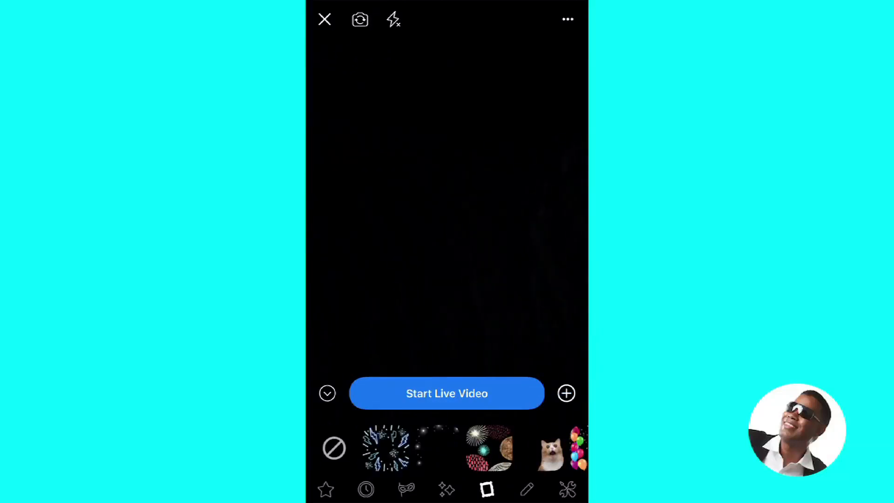
pyautogui.hscroll(-3)
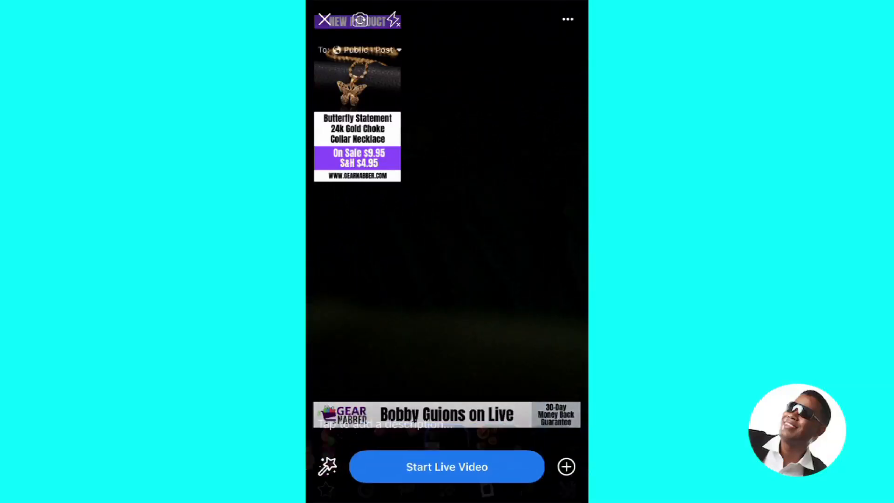
pyautogui.click(325, 19)
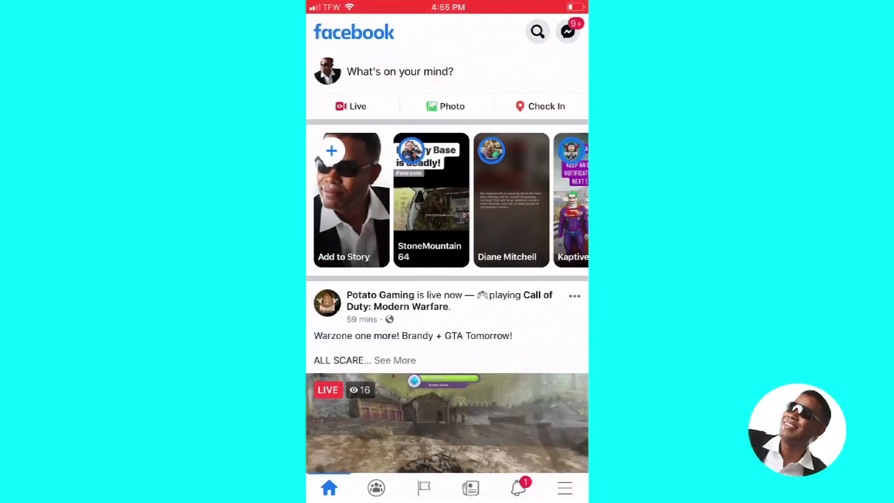